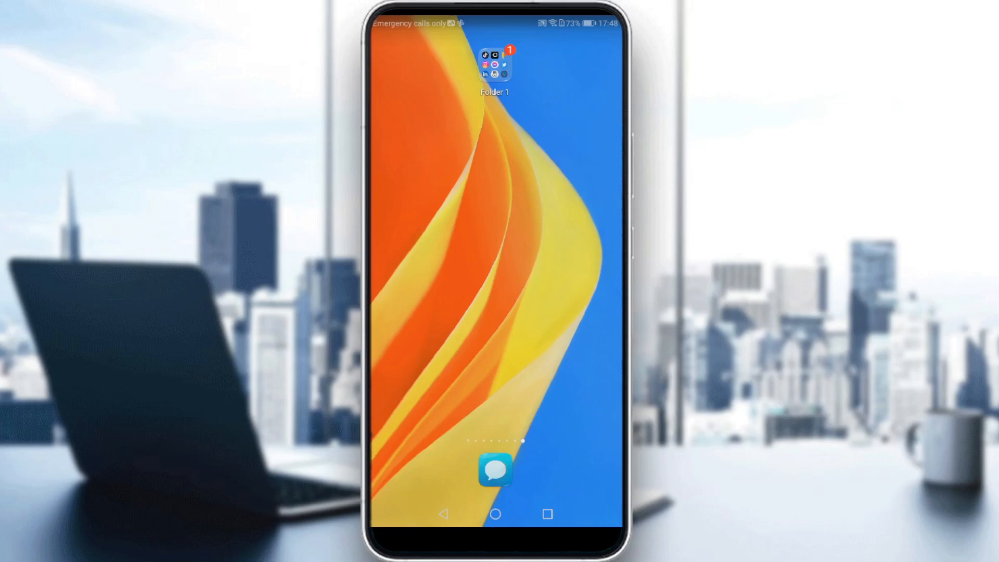
Open Folder 1 and launch LinkedIn to reach your own profile page.
{"action": "left_click", "coordinate": [481, 63]}
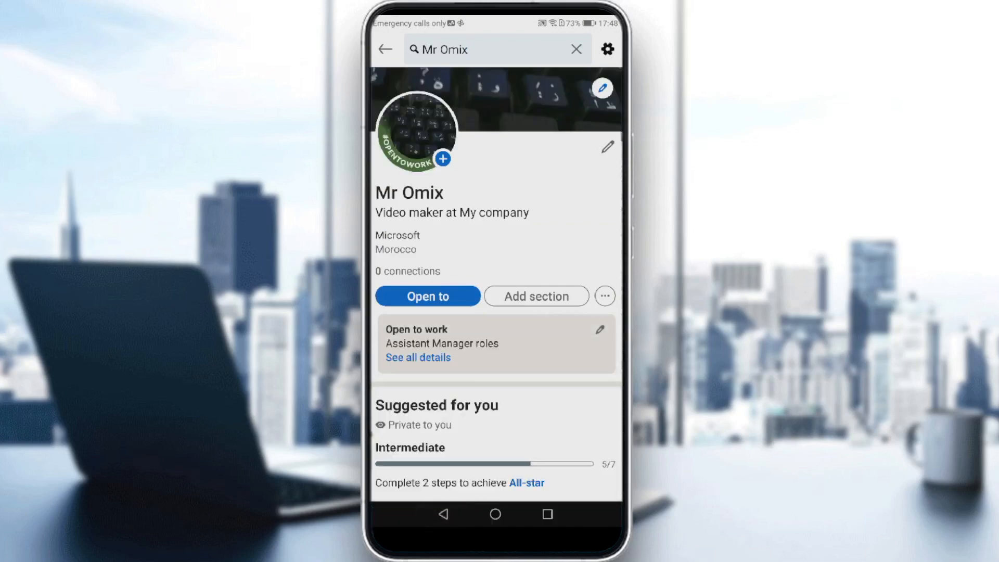
Scroll to the Interests section and show the followed Schools, listing ACCA.
{"action": "scroll", "scroll_direction": "down", "scroll_amount": 3}
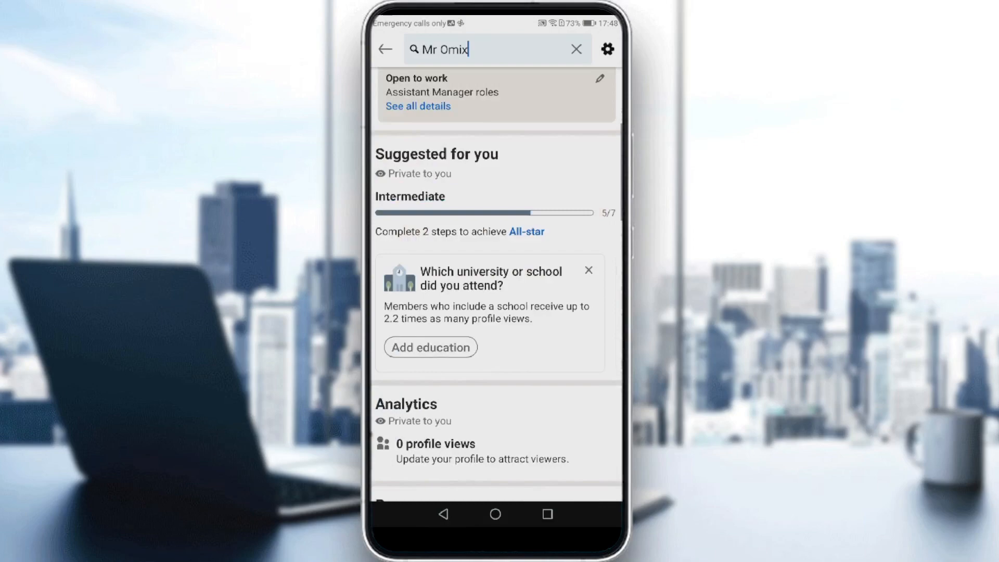
{"action": "scroll", "scroll_direction": "down", "scroll_amount": 3}
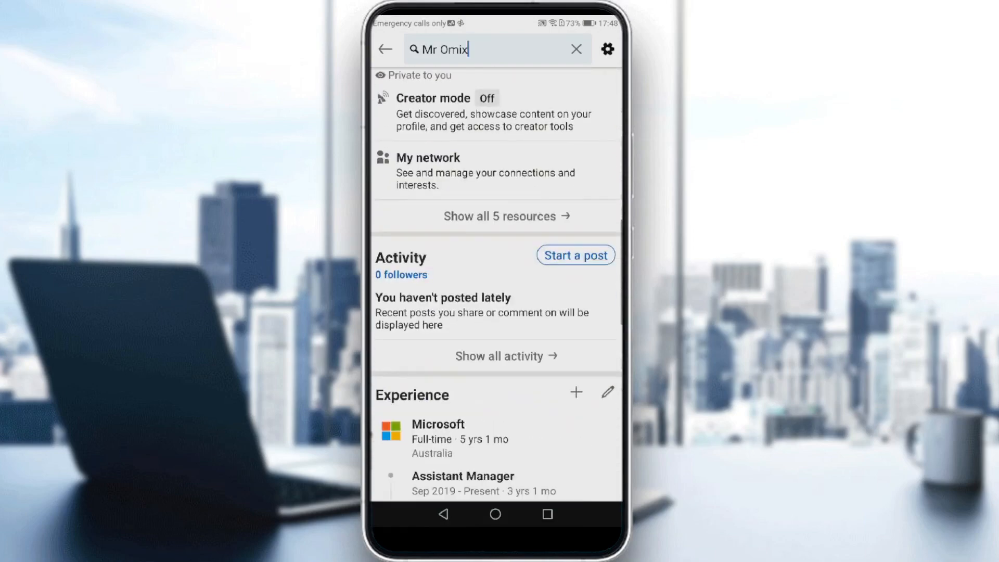
{"action": "scroll", "scroll_direction": "down", "scroll_amount": 3}
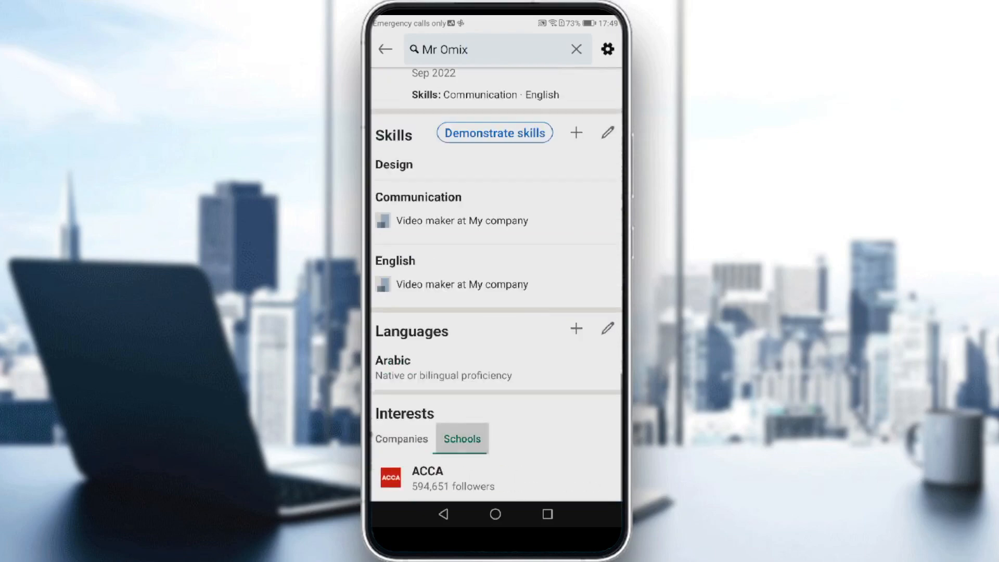
{"action": "left_click", "coordinate": [401, 439]}
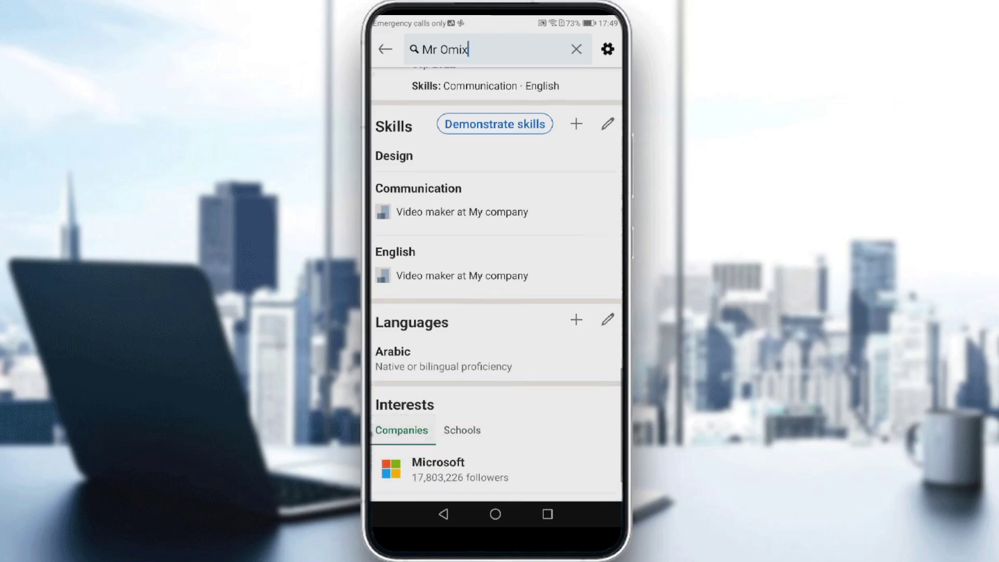
{"action": "scroll", "scroll_direction": "down", "scroll_amount": 3}
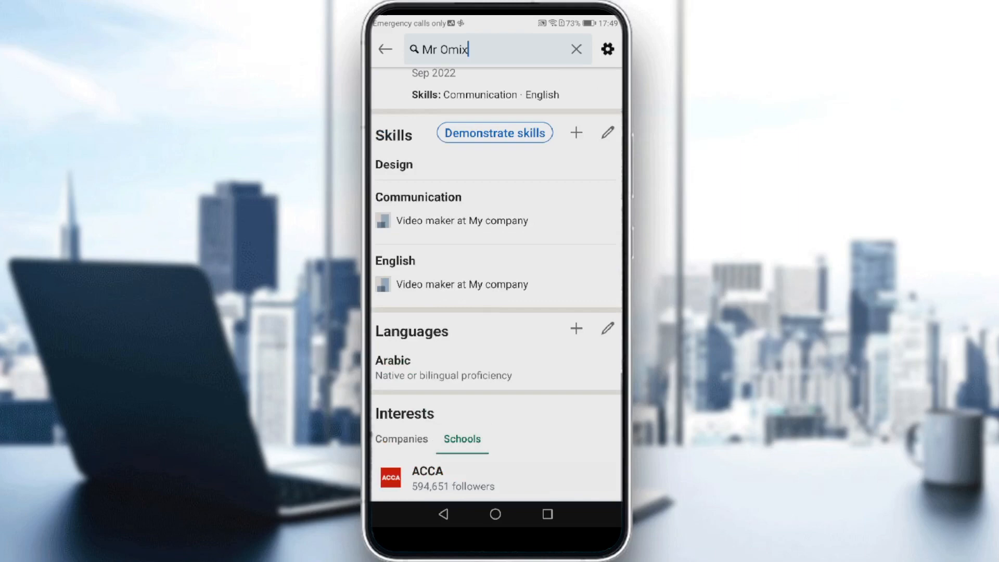
Unfollow the school ACCA from its page and return to the profile.
{"action": "left_click", "coordinate": [428, 478]}
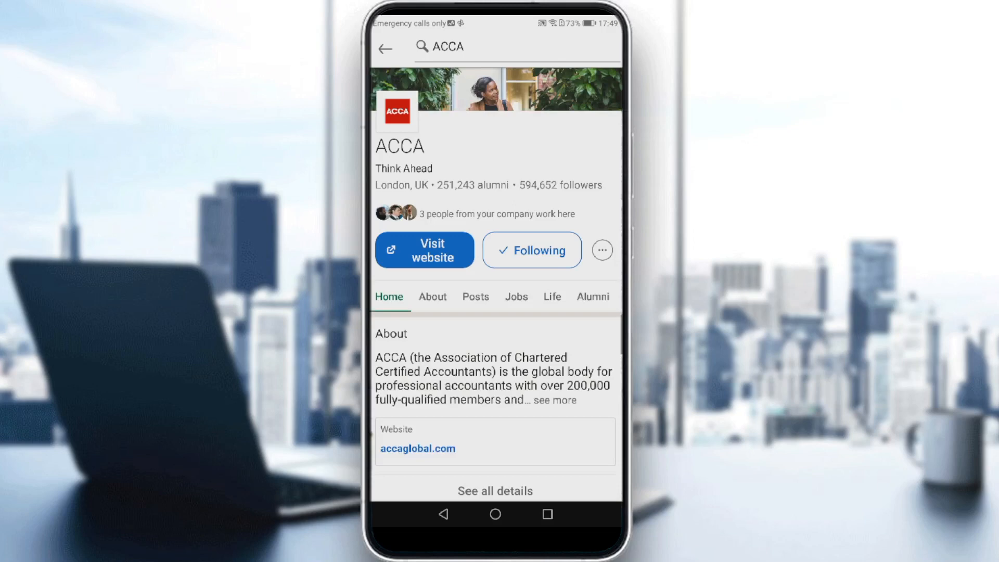
{"action": "left_click", "coordinate": [531, 250]}
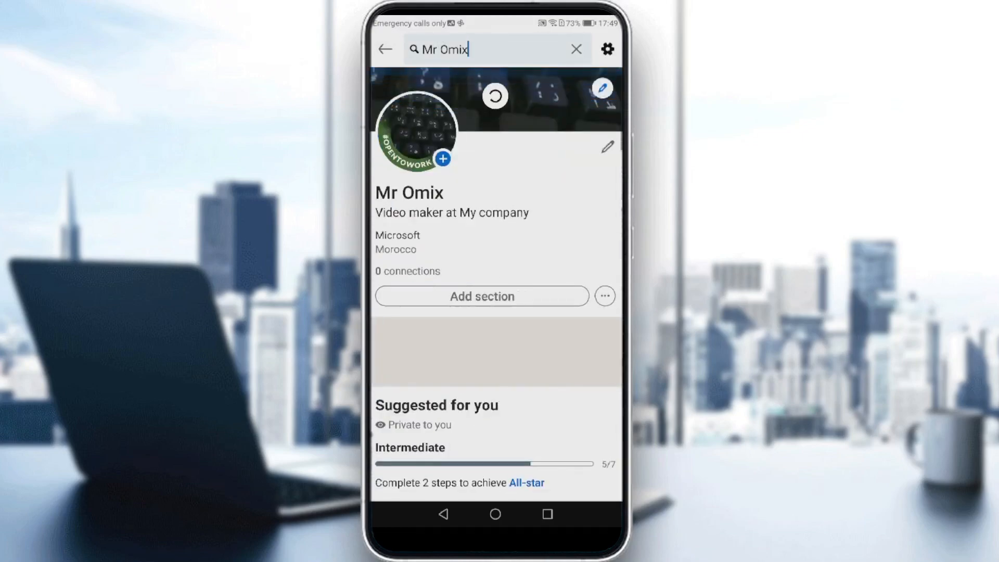
{"action": "scroll", "scroll_direction": "down", "scroll_amount": 3}
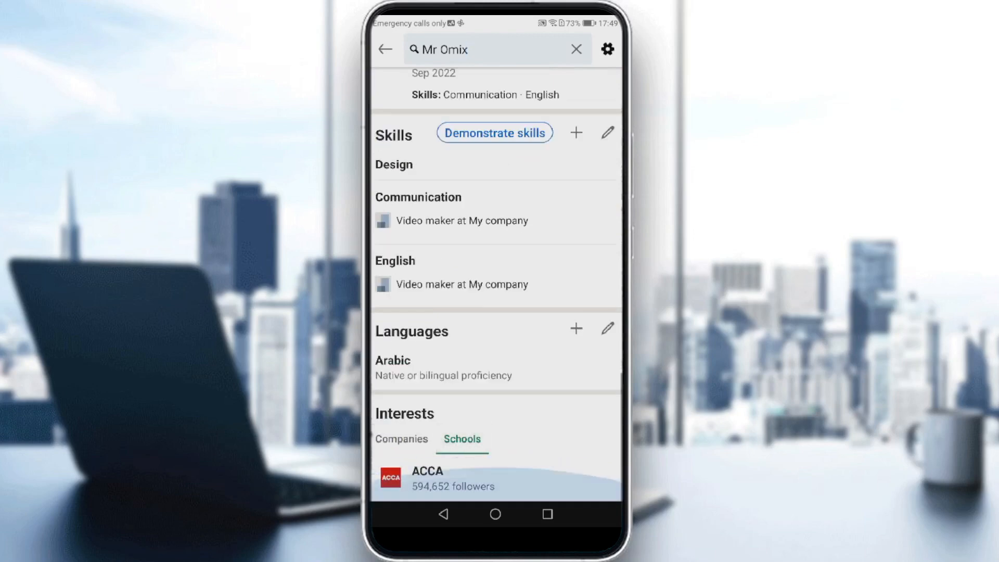
{"action": "left_click", "coordinate": [442, 478]}
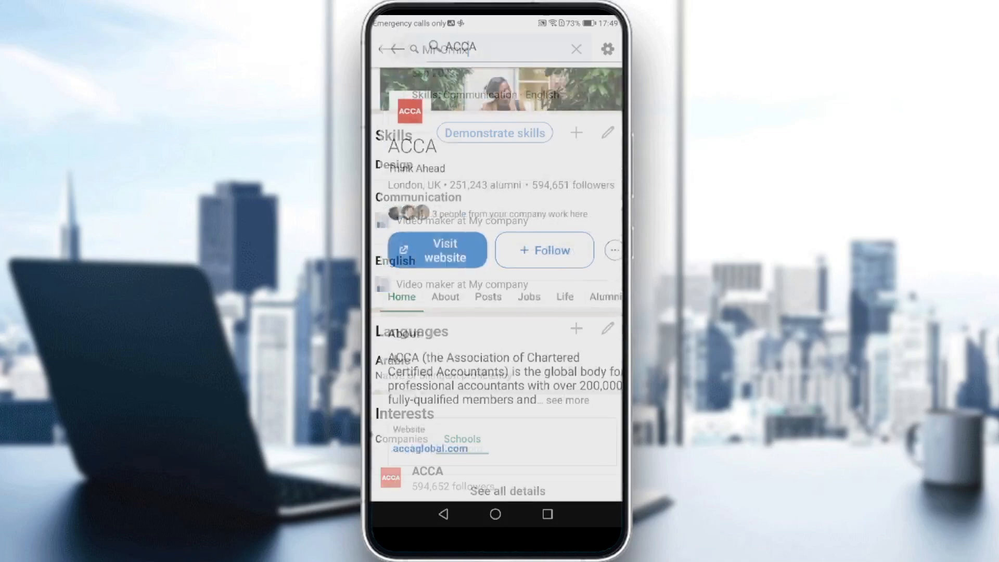
{"action": "left_click", "coordinate": [393, 47]}
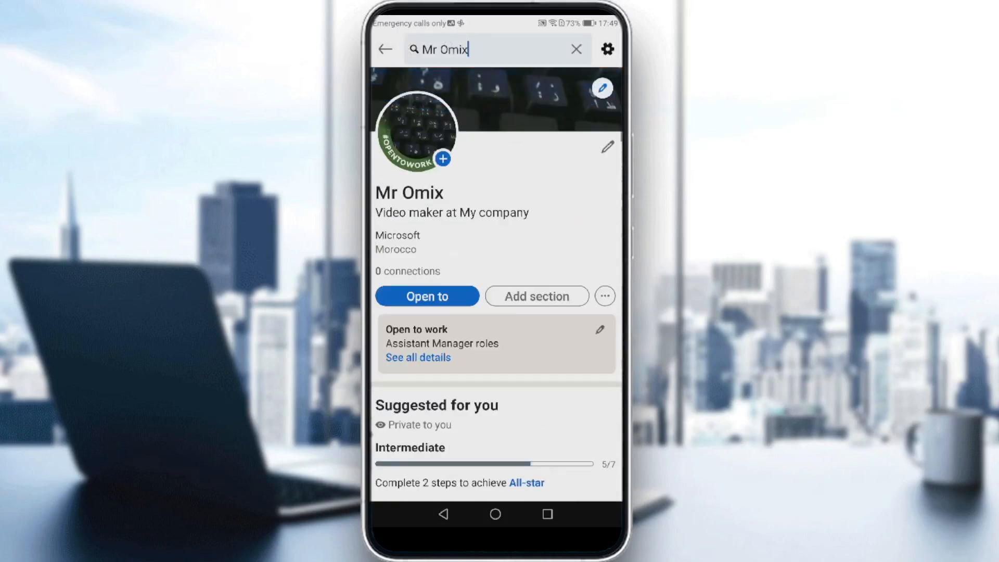
Open Microsoft from Interests > Companies and start unfollowing it.
{"action": "scroll", "scroll_direction": "down", "scroll_amount": 3}
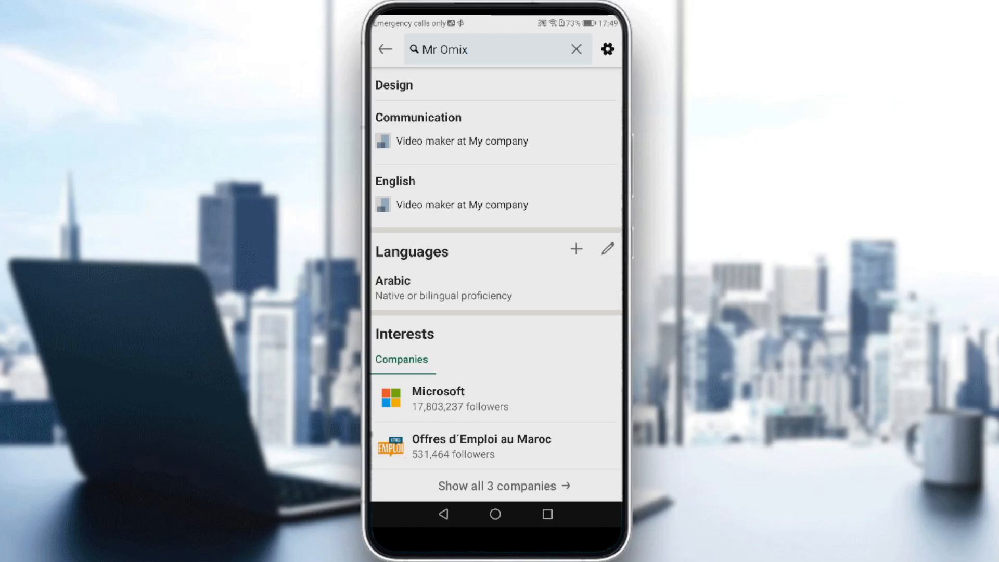
{"action": "left_click", "coordinate": [575, 49]}
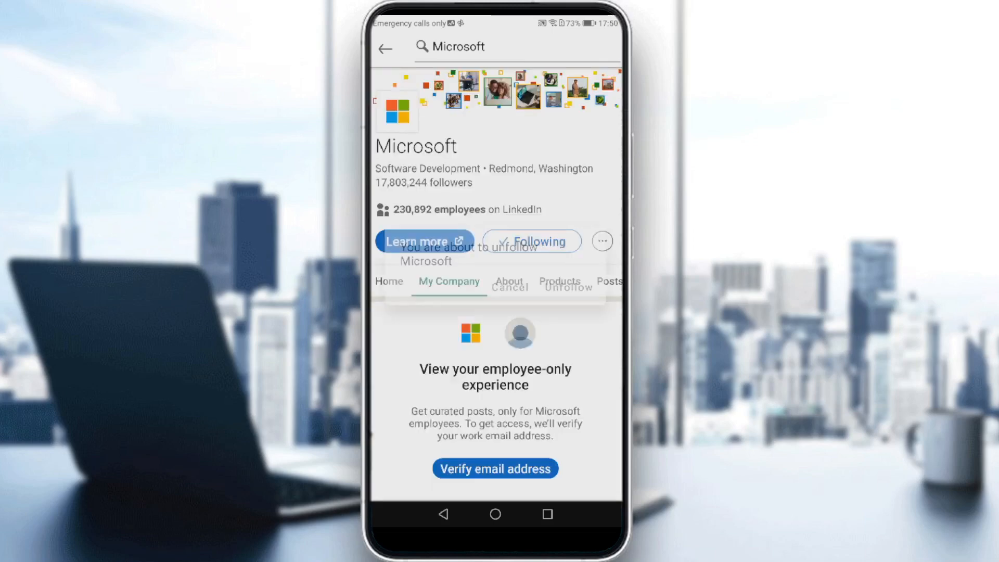
Confirm unfollowing Microsoft, then begin a LinkedIn search for 'apple'.
{"action": "left_click", "coordinate": [567, 287]}
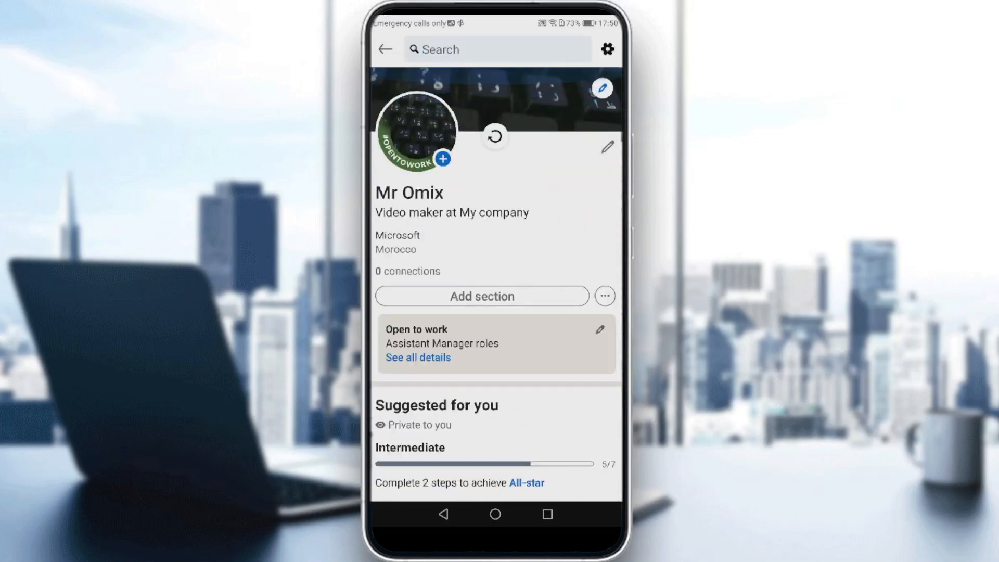
{"action": "scroll", "scroll_direction": "down", "scroll_amount": 3}
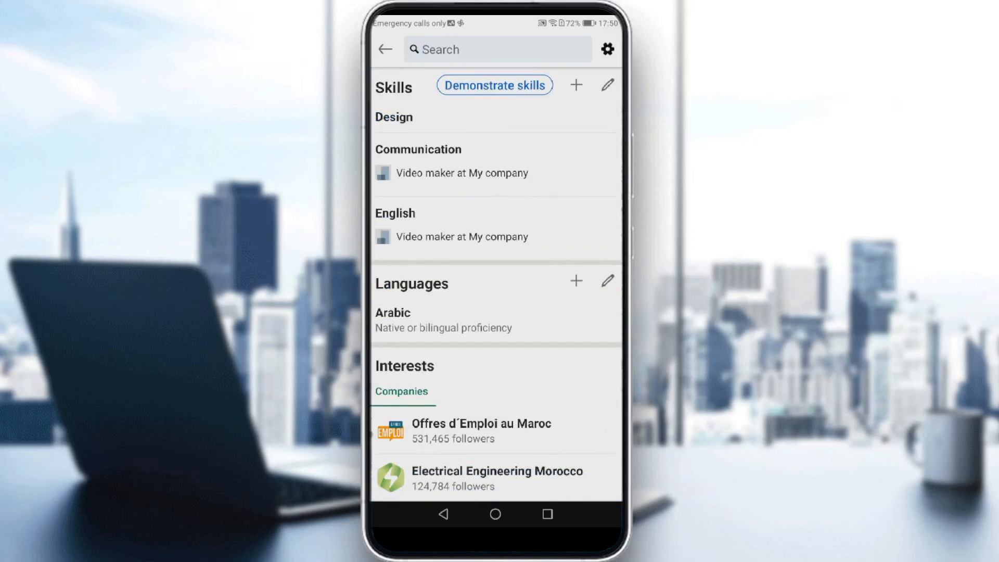
{"action": "left_click", "coordinate": [497, 49]}
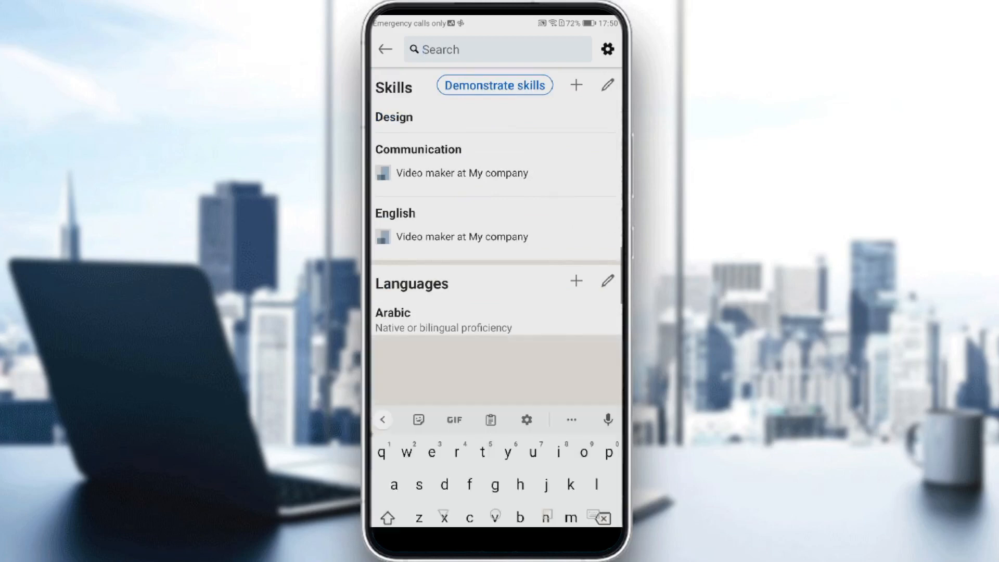
{"action": "type", "text": "apple"}
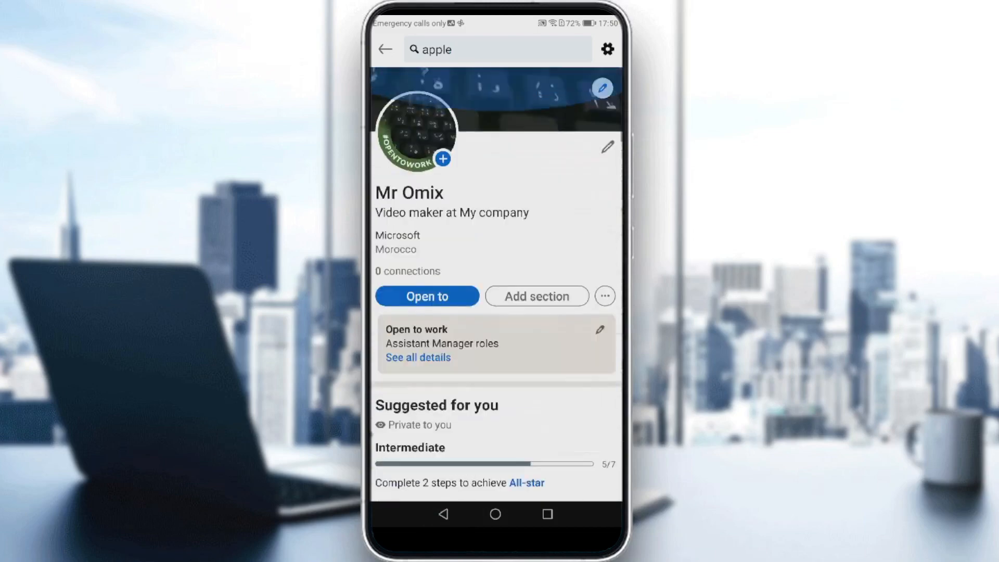
Search 'apple' from the Home feed, follow the Apple company result, and go back.
{"action": "left_click", "coordinate": [387, 49]}
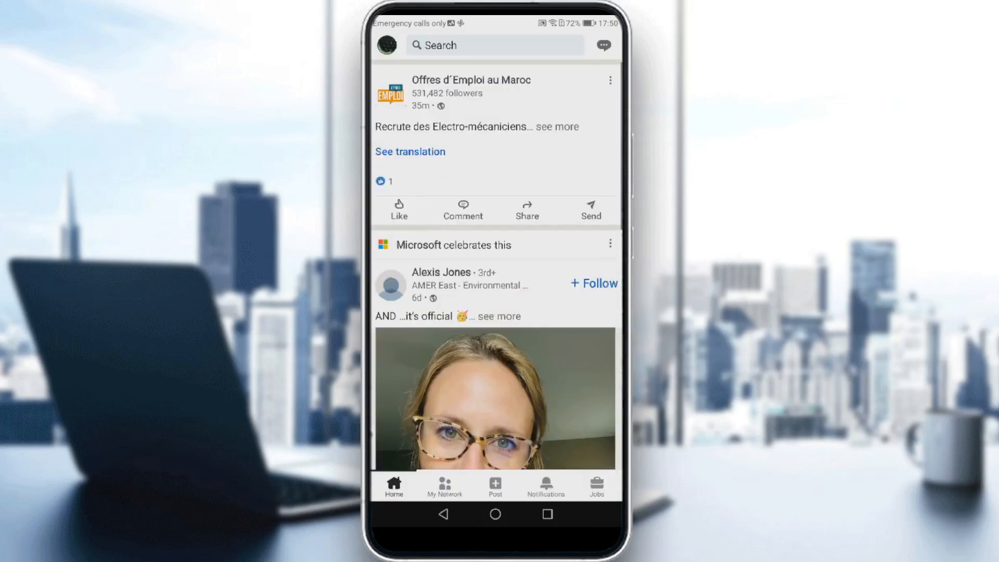
{"action": "left_click", "coordinate": [495, 46]}
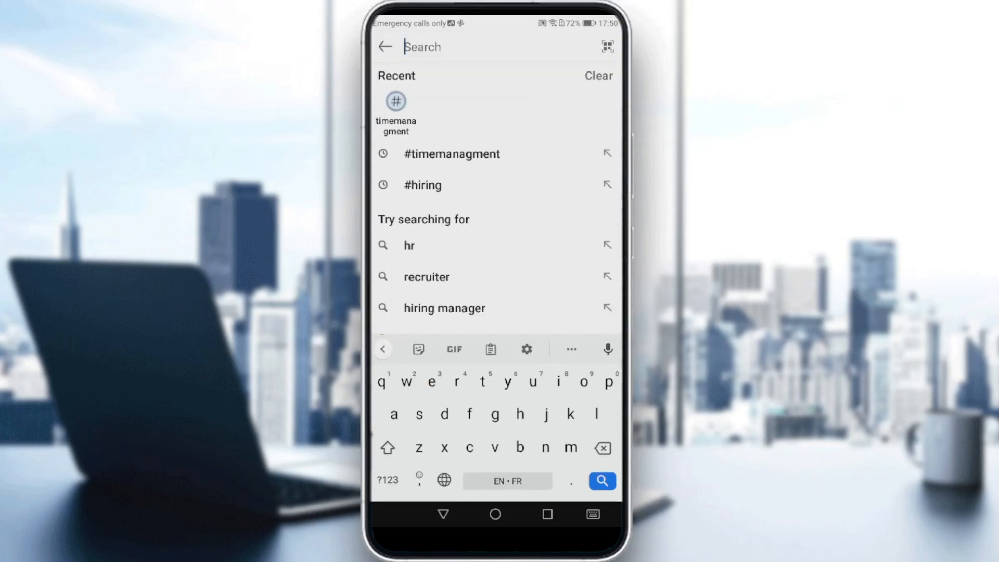
{"action": "type", "text": "apple"}
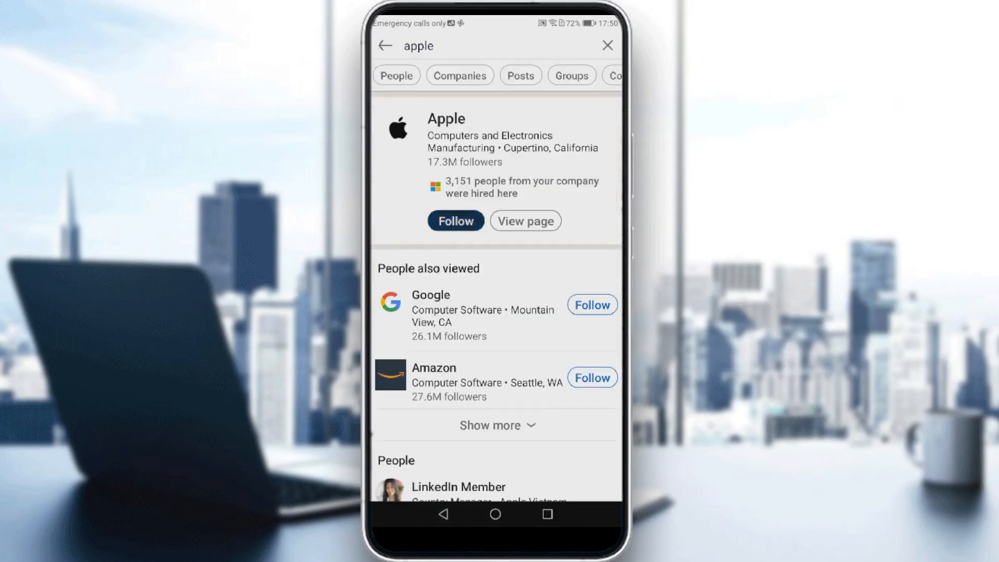
{"action": "left_click", "coordinate": [456, 221]}
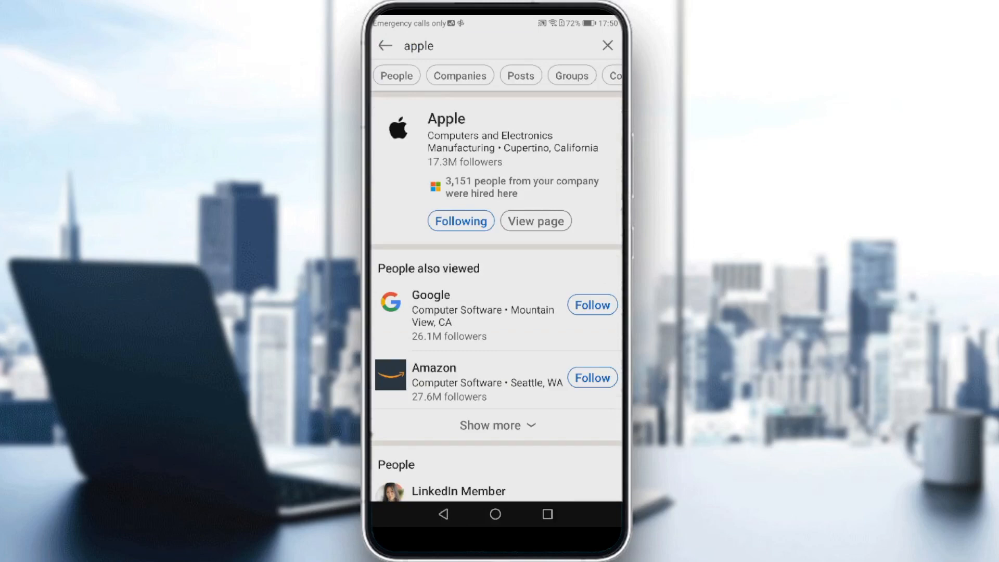
{"action": "left_click", "coordinate": [386, 46]}
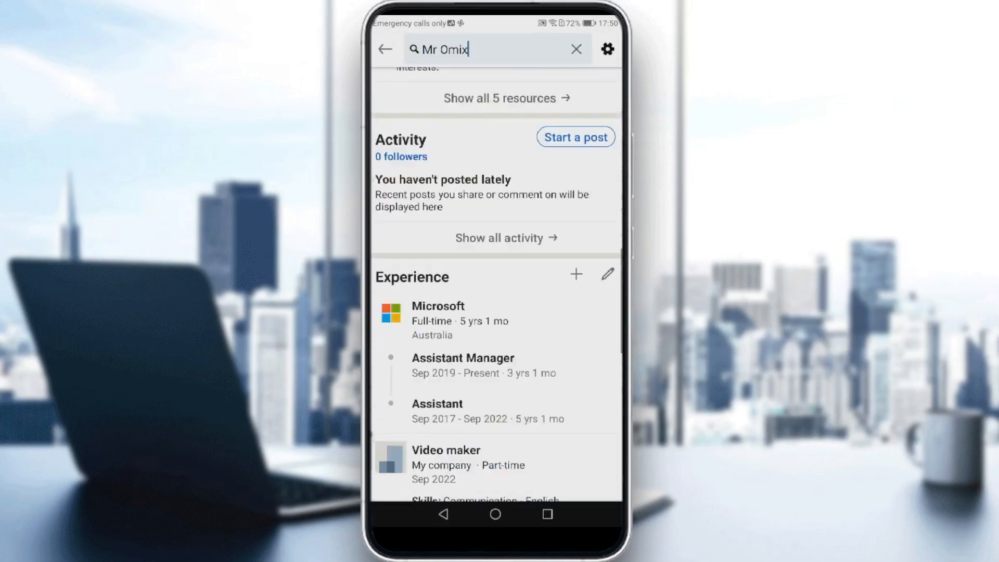
Scroll to Interests > Companies, now listing Apple among three followed companies.
{"action": "scroll", "scroll_direction": "down", "scroll_amount": 3}
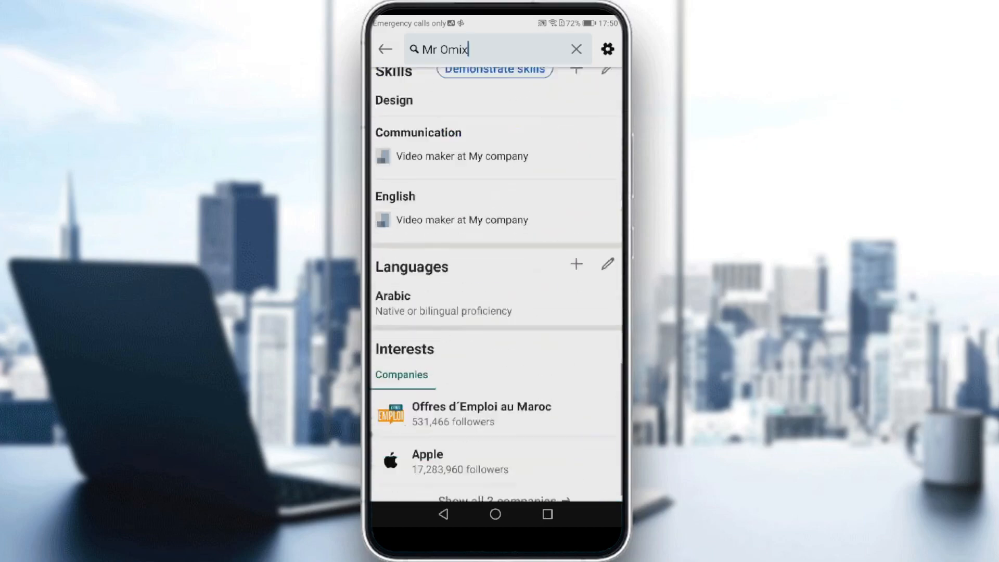
{"action": "scroll", "scroll_direction": "down", "scroll_amount": 3}
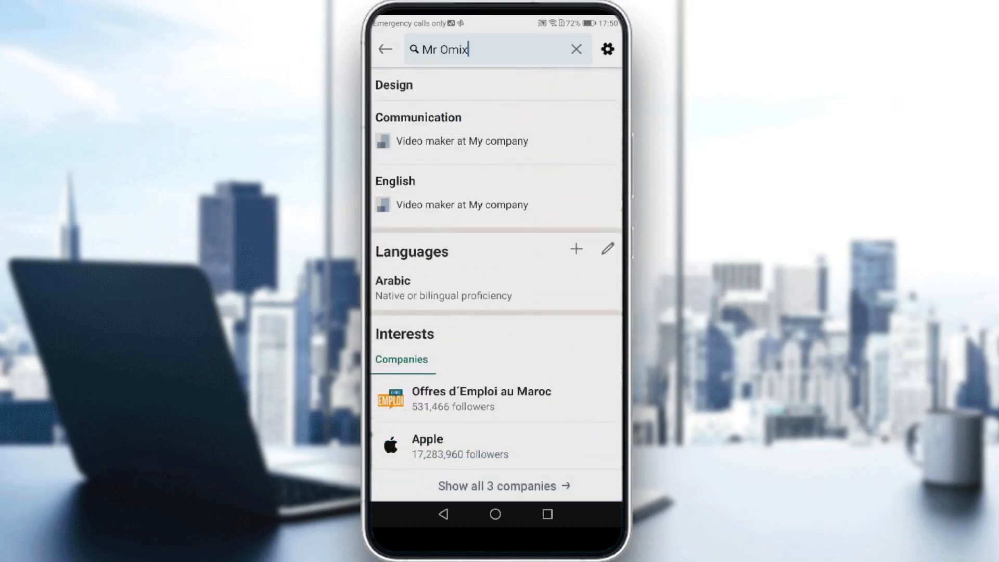